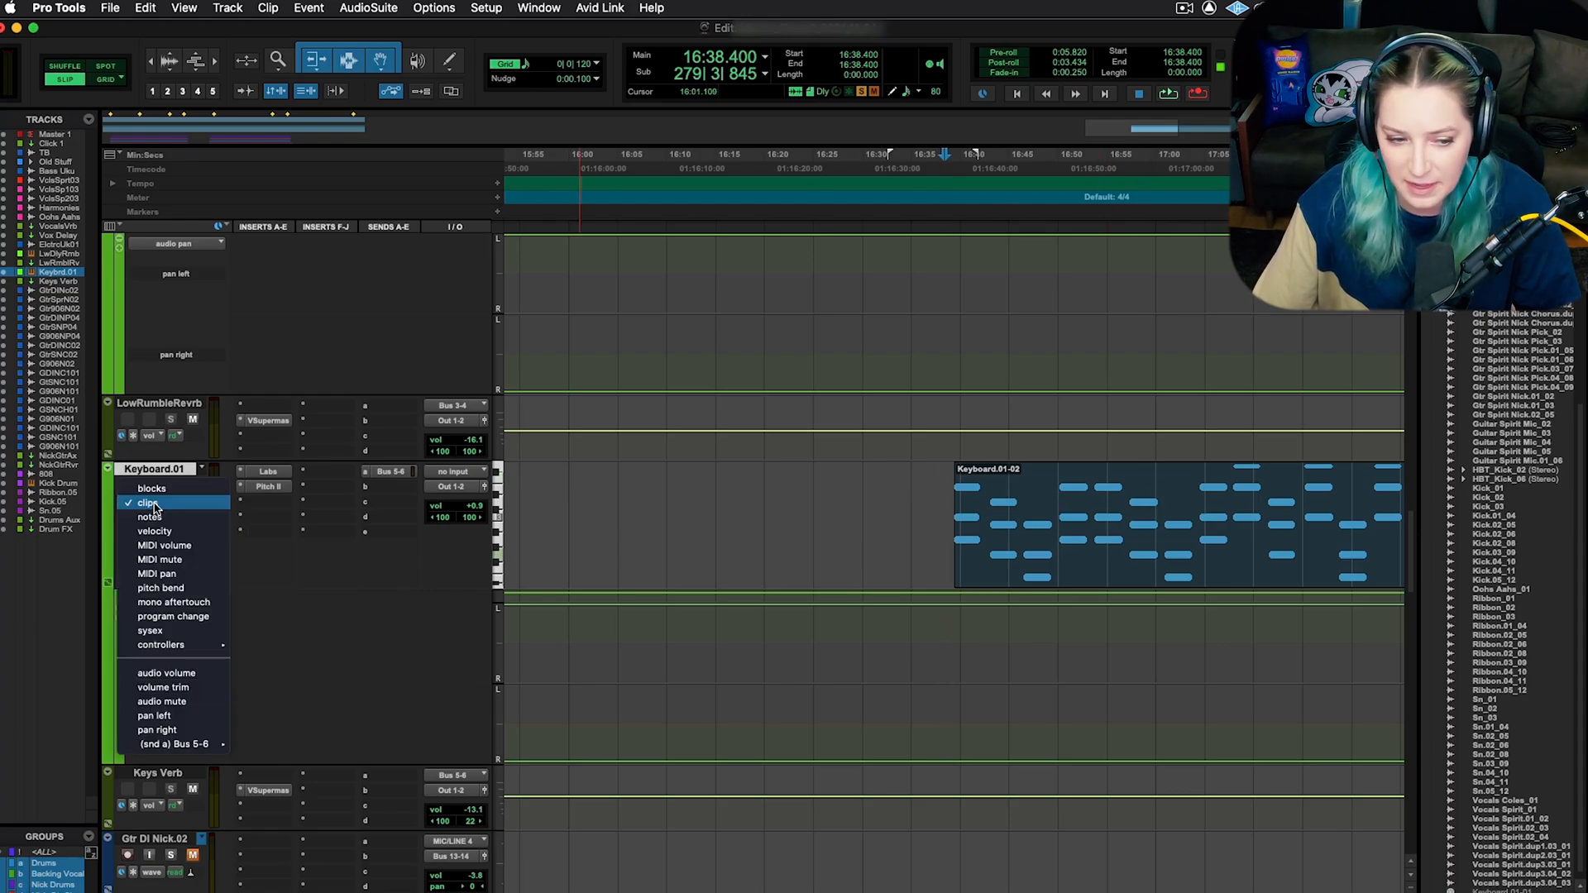
pyautogui.moveTo(168, 503)
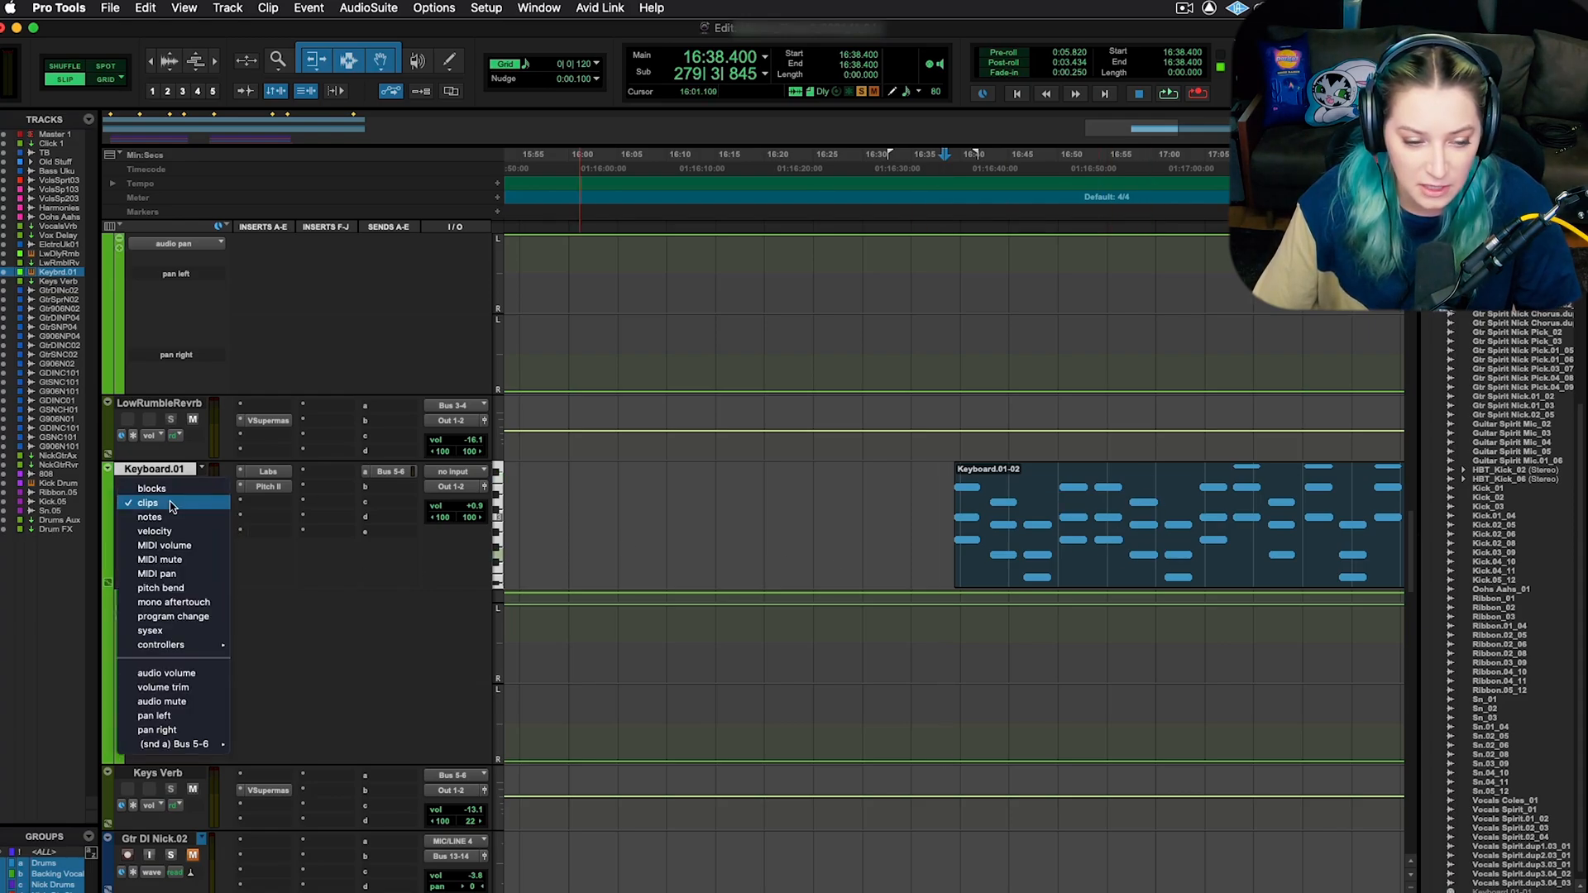
pyautogui.moveTo(162, 516)
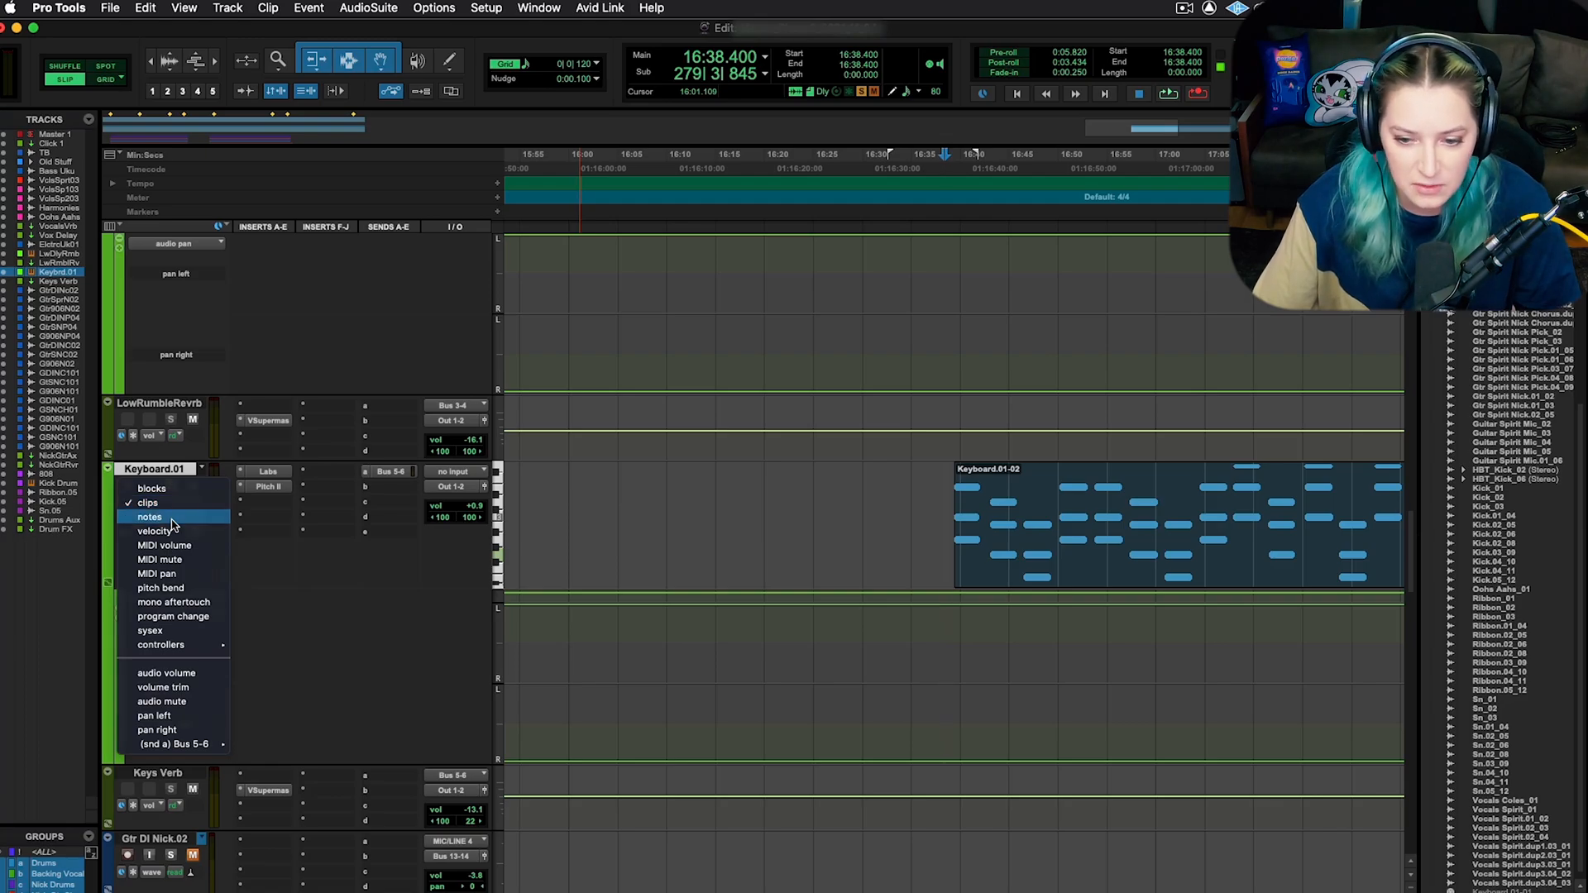
# - Switch the Keyboard.01 track view from clips to notes
pyautogui.click(149, 516)
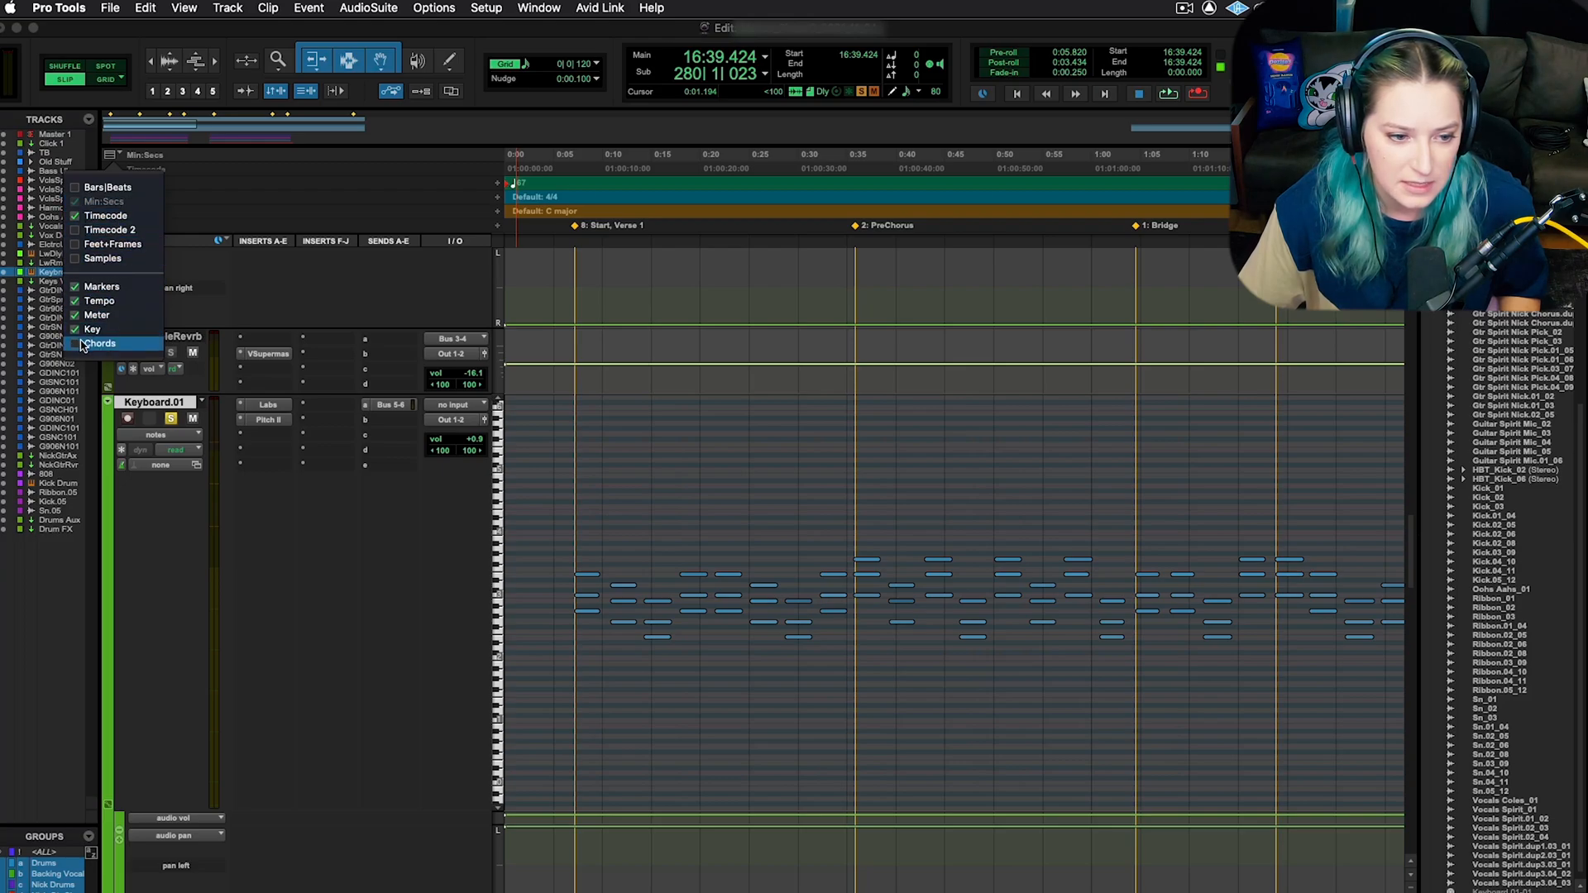
# - Dismiss the ruler choices list to return to the Keyboard.01 track
pyautogui.click(98, 344)
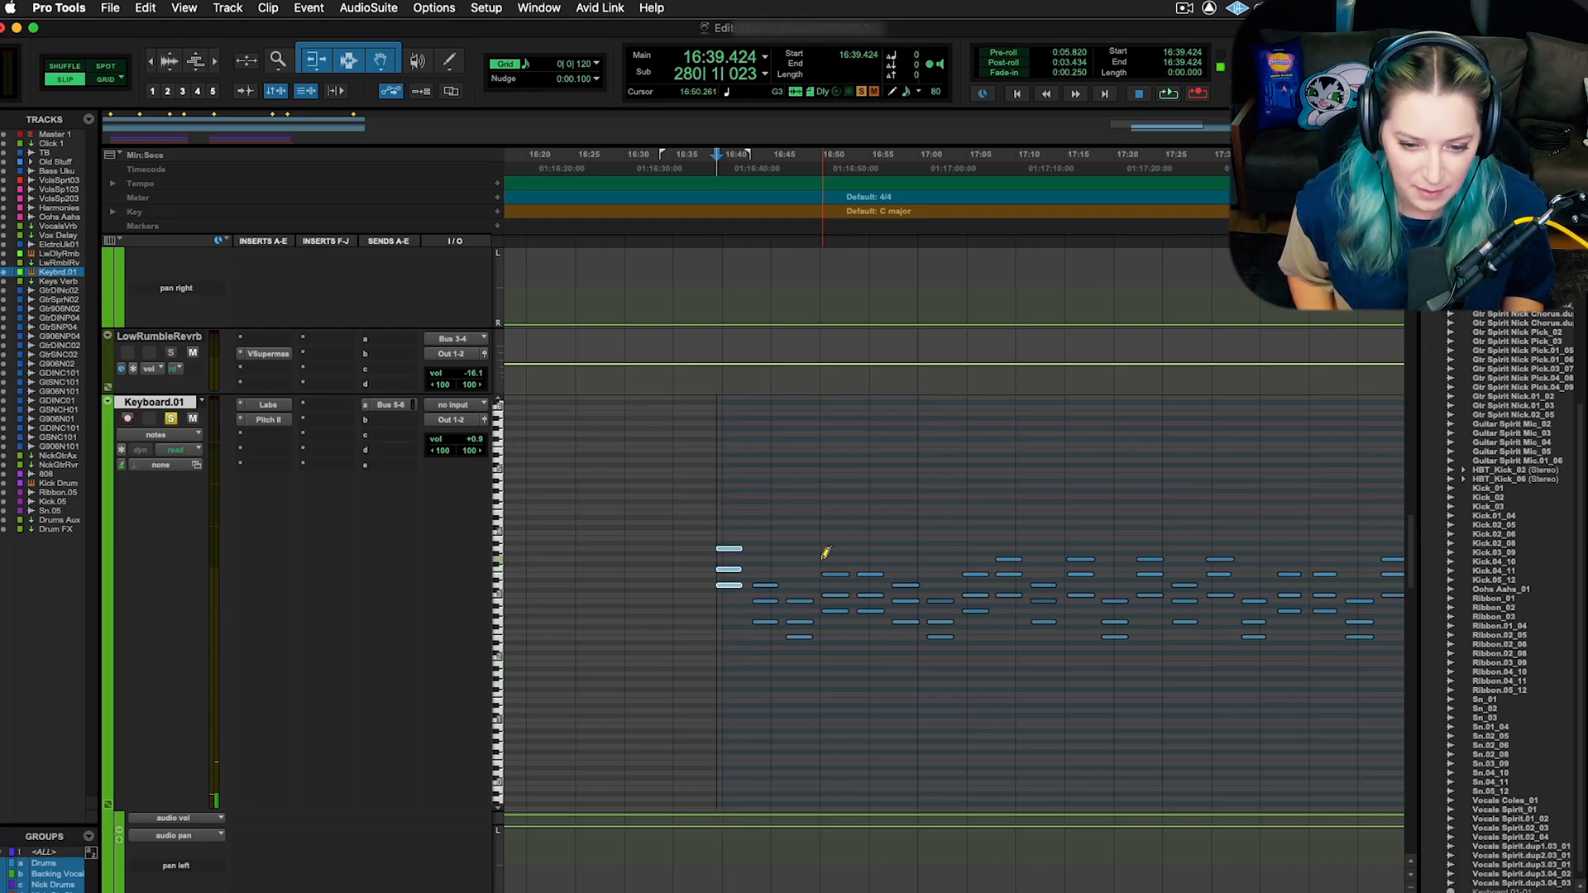
pyautogui.moveTo(822, 561)
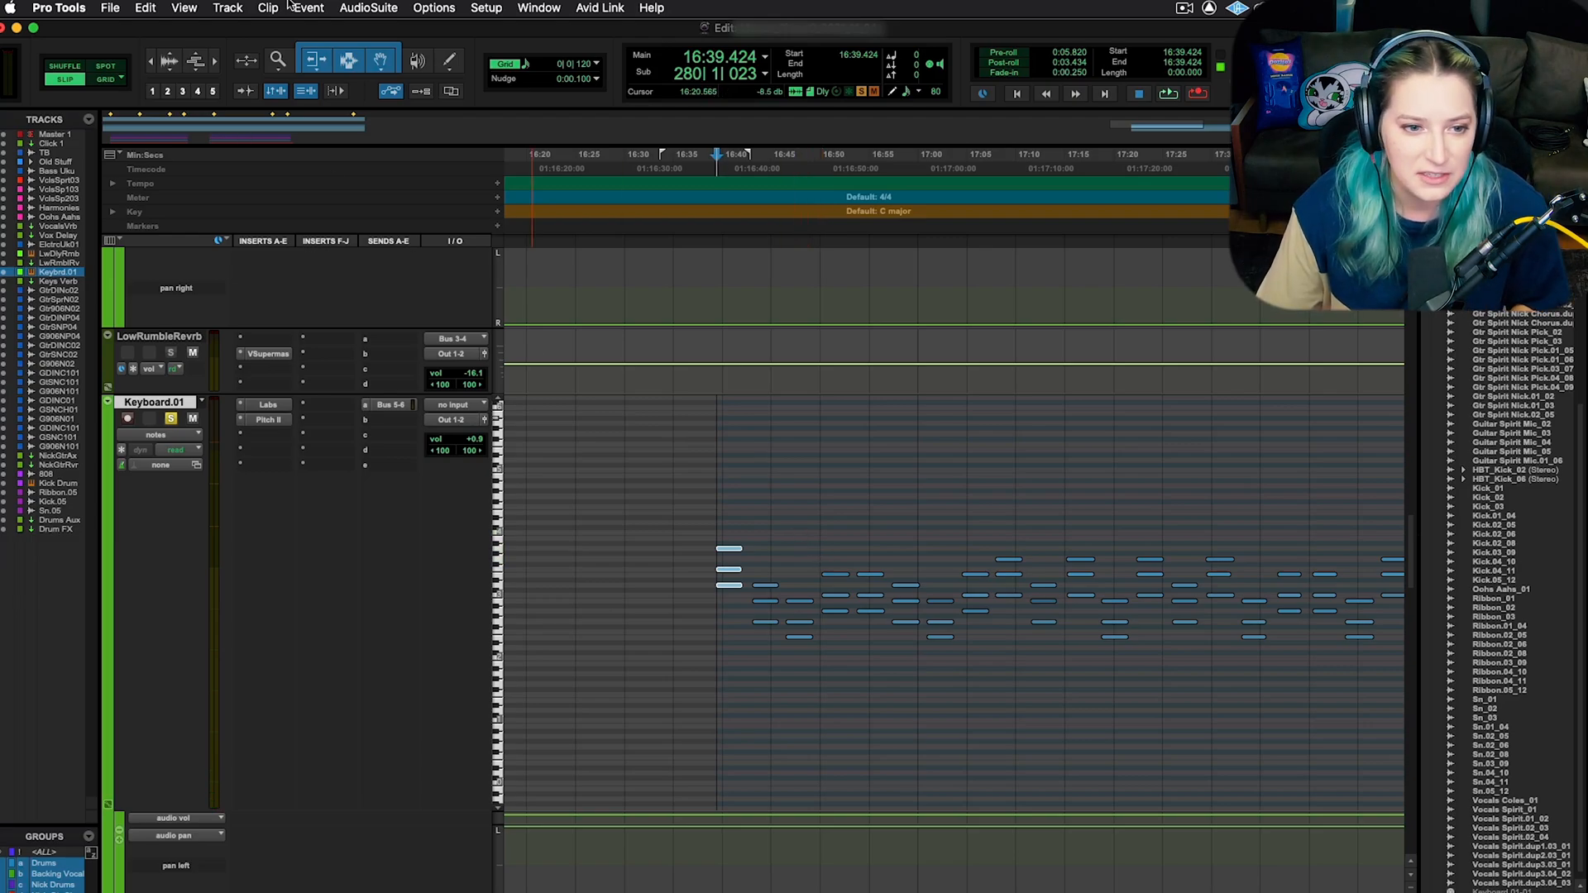
# - In Event Operations Transpose, set Transpose in key to 13 scale steps
pyautogui.click(308, 7)
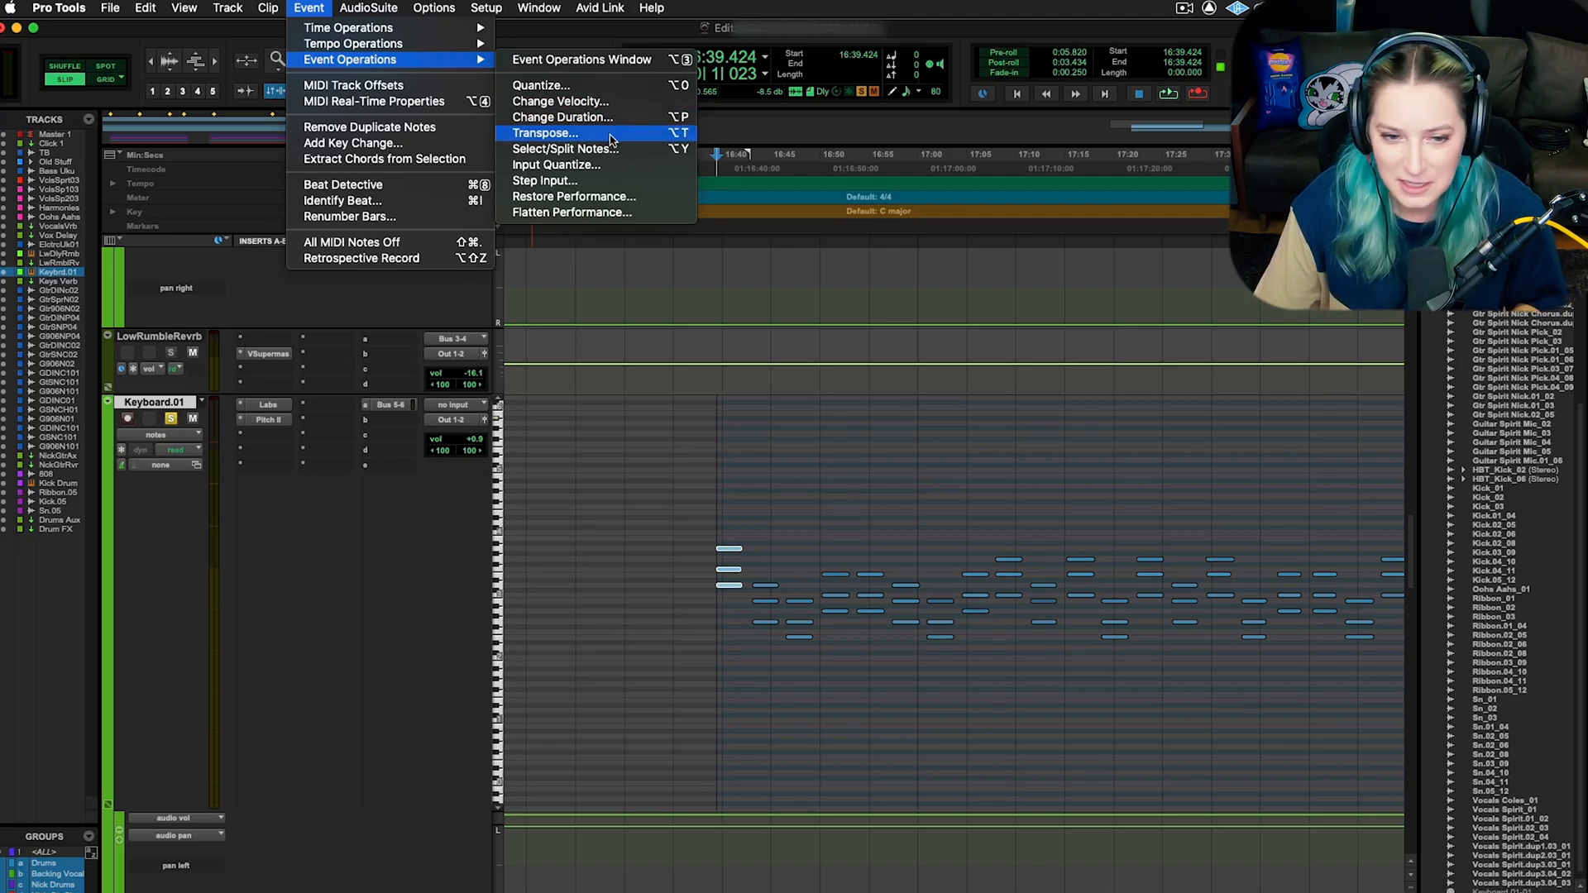
pyautogui.click(542, 133)
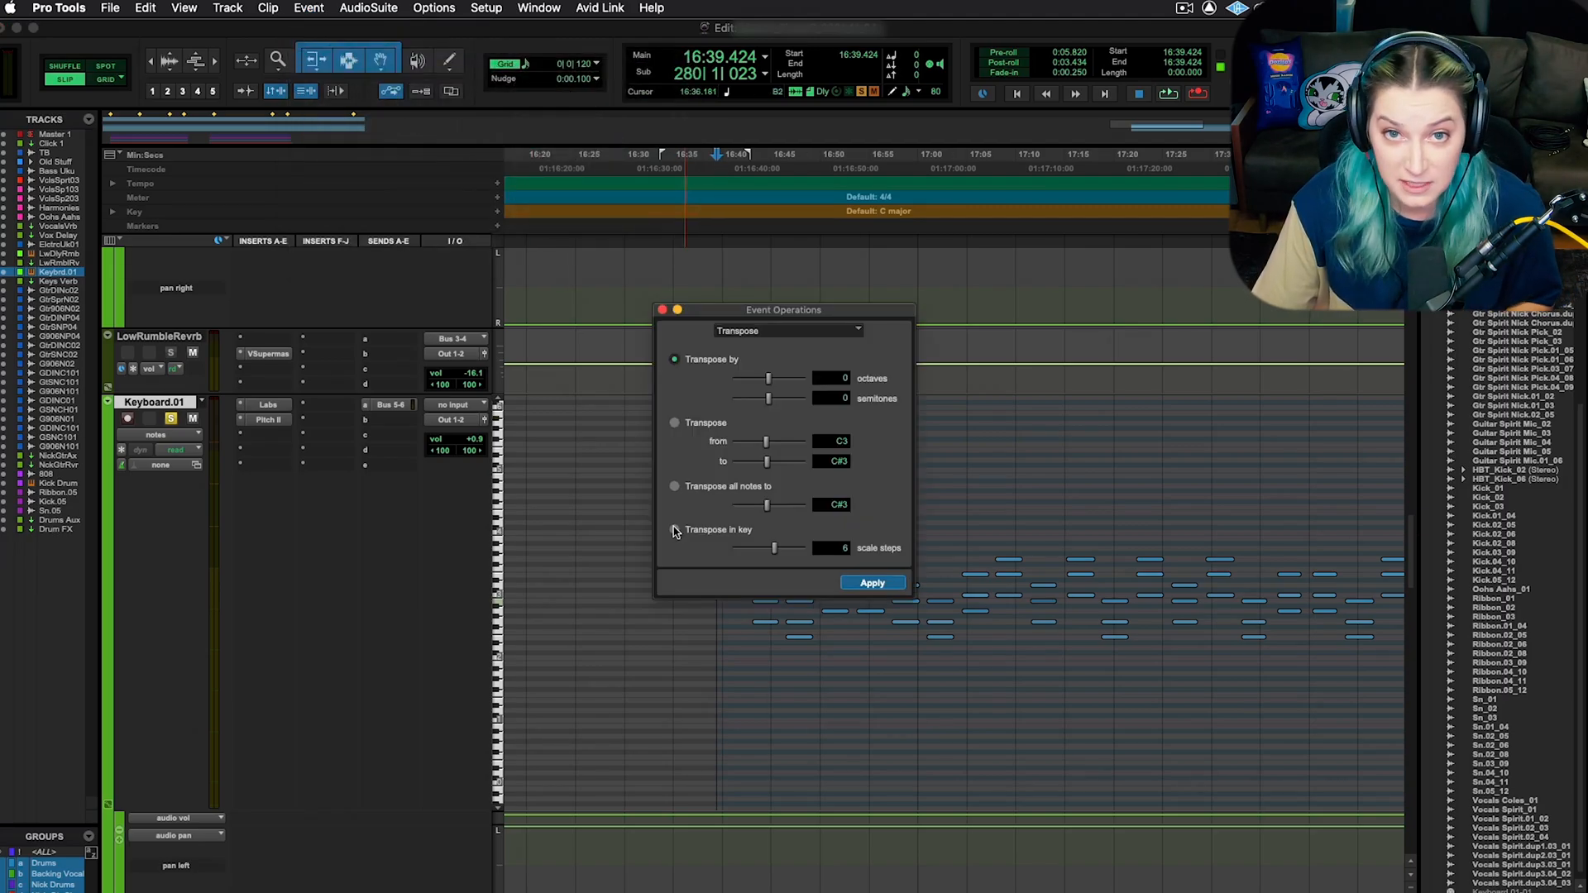
pyautogui.click(675, 529)
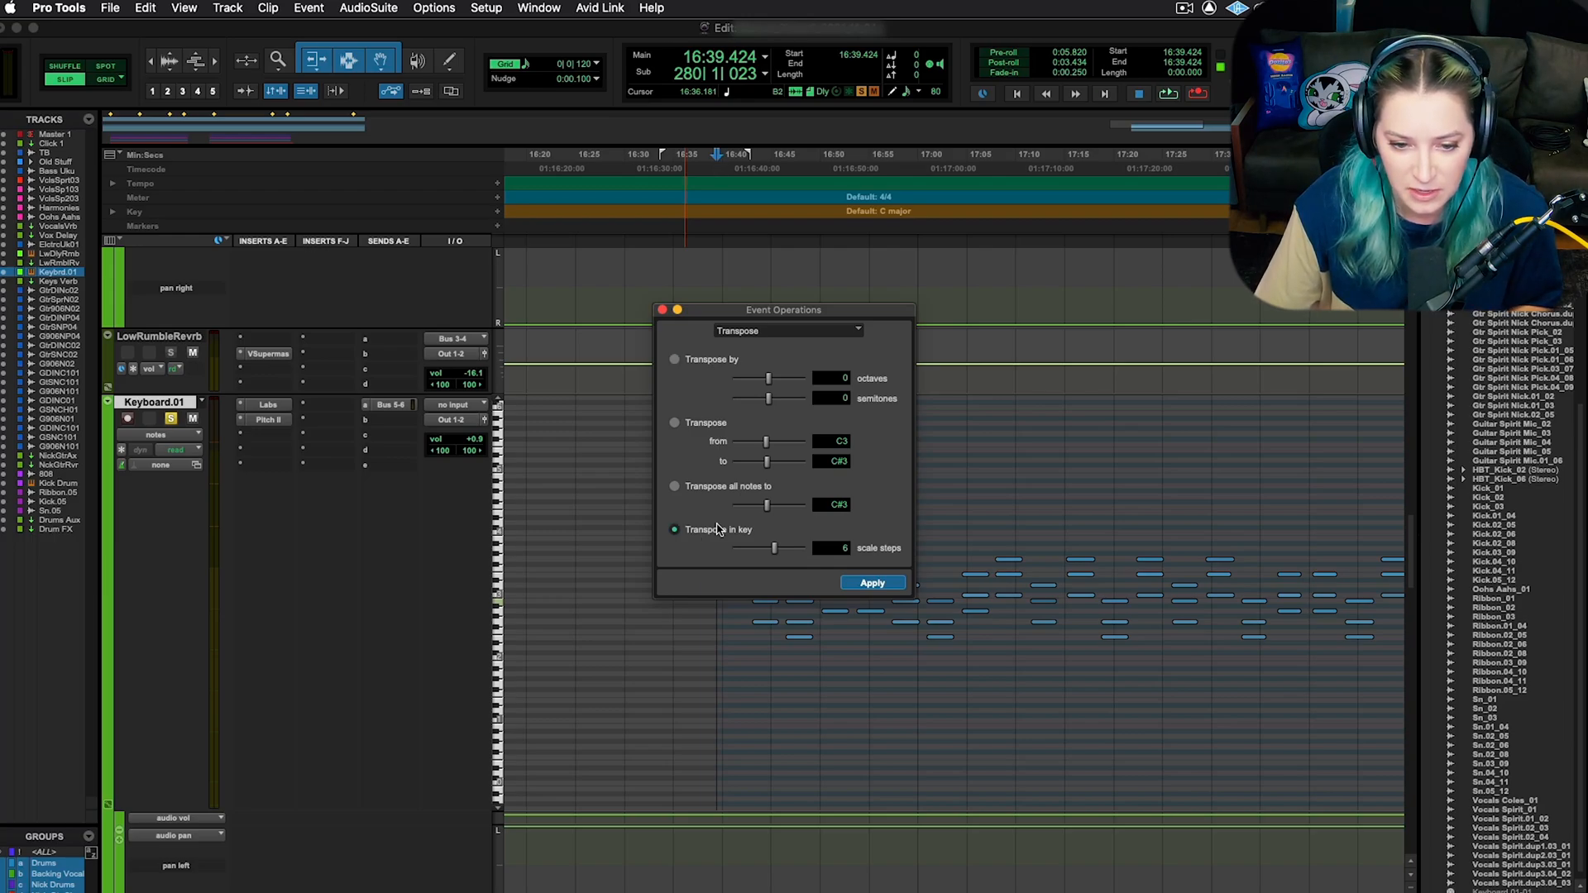
pyautogui.moveTo(753, 540)
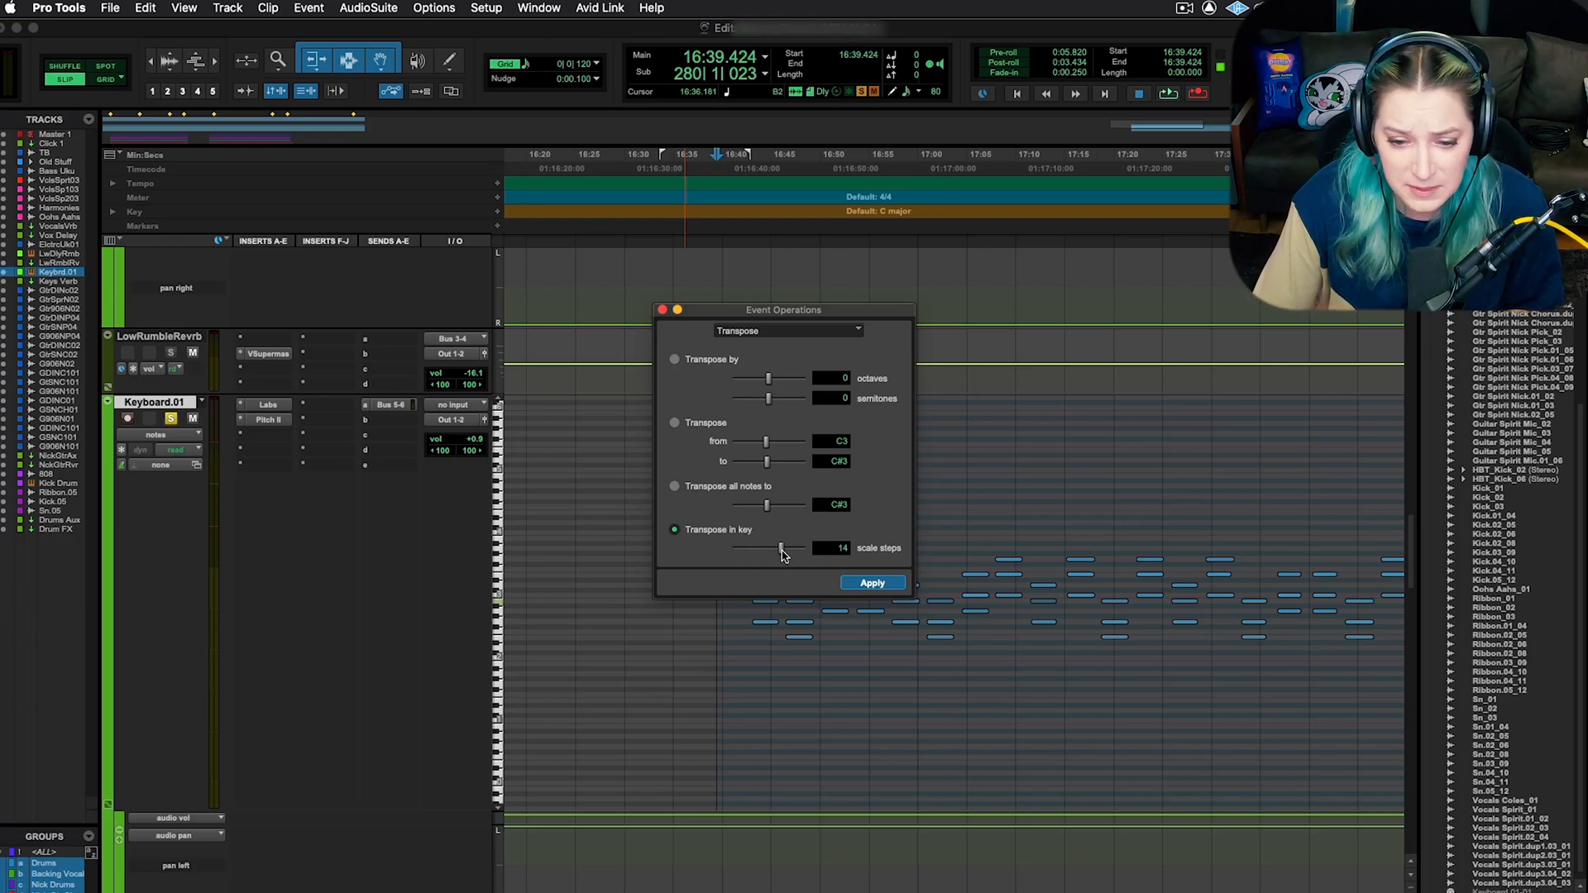
pyautogui.moveTo(801, 548); pyautogui.dragTo(769, 548)
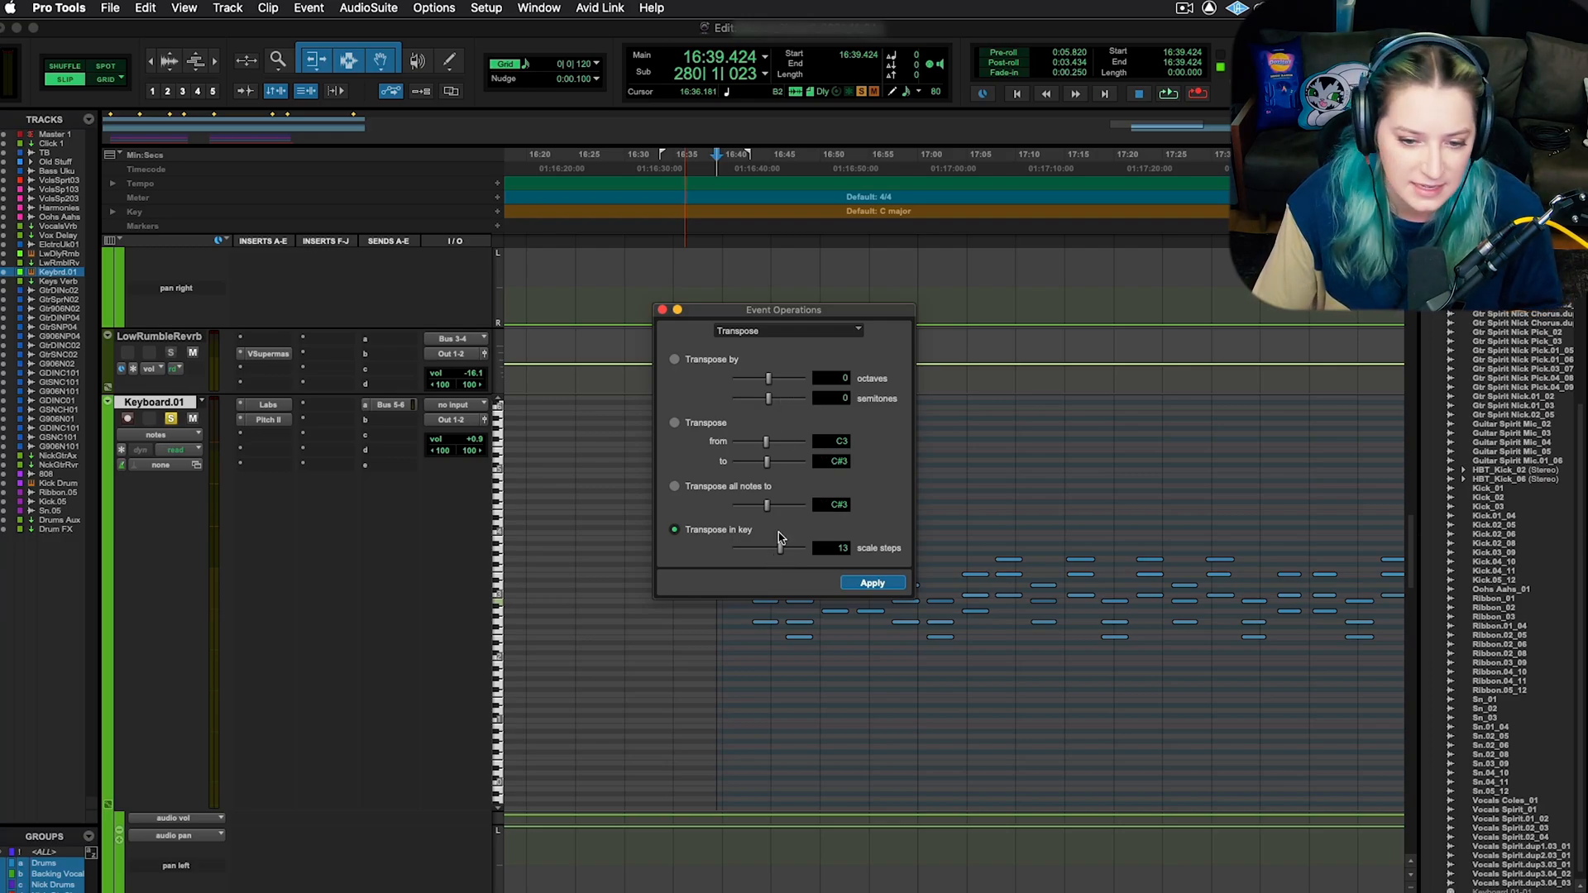
# - Switch the Transpose mode to Transpose by octaves and semitones
pyautogui.click(674, 359)
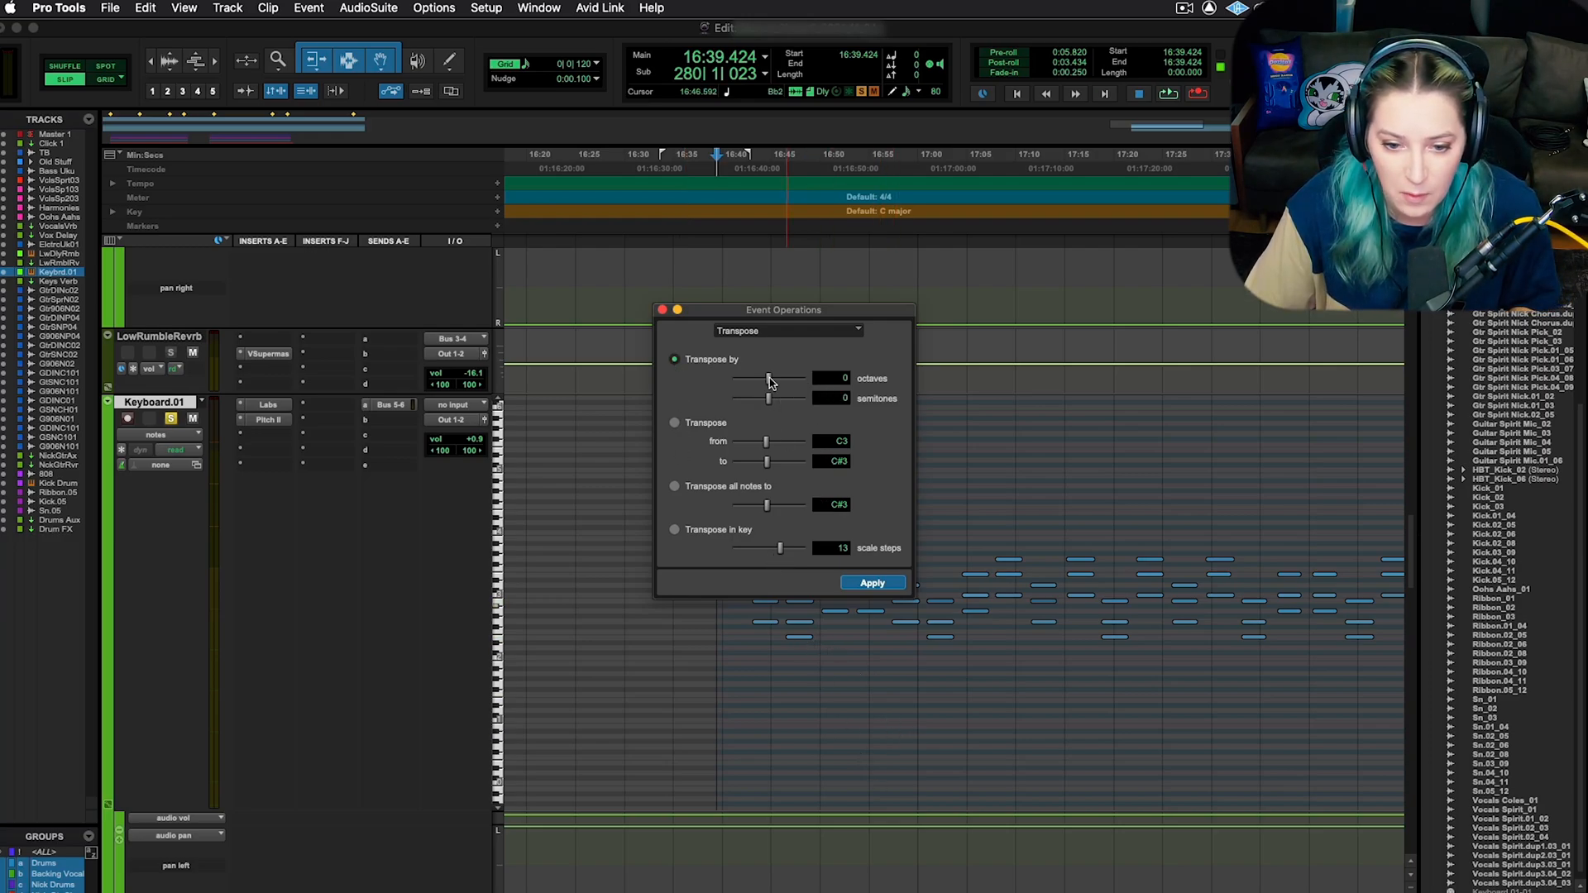
# - Set the shift to 2 octaves and 0 semitones and apply it to the chord
pyautogui.moveTo(756, 399); pyautogui.dragTo(774, 398)
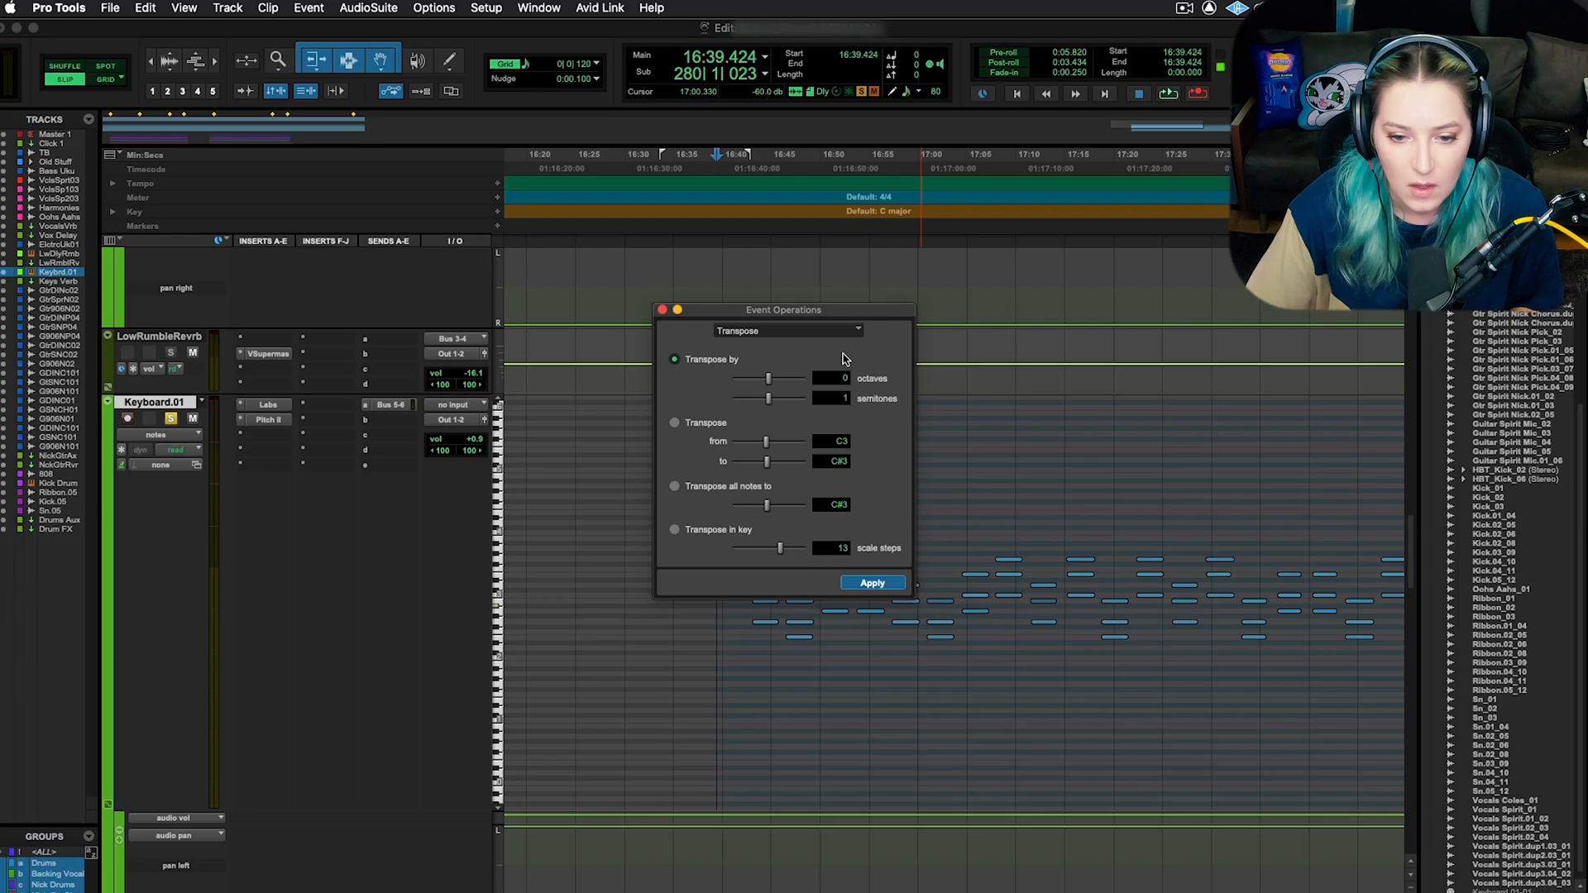
pyautogui.moveTo(771, 380)
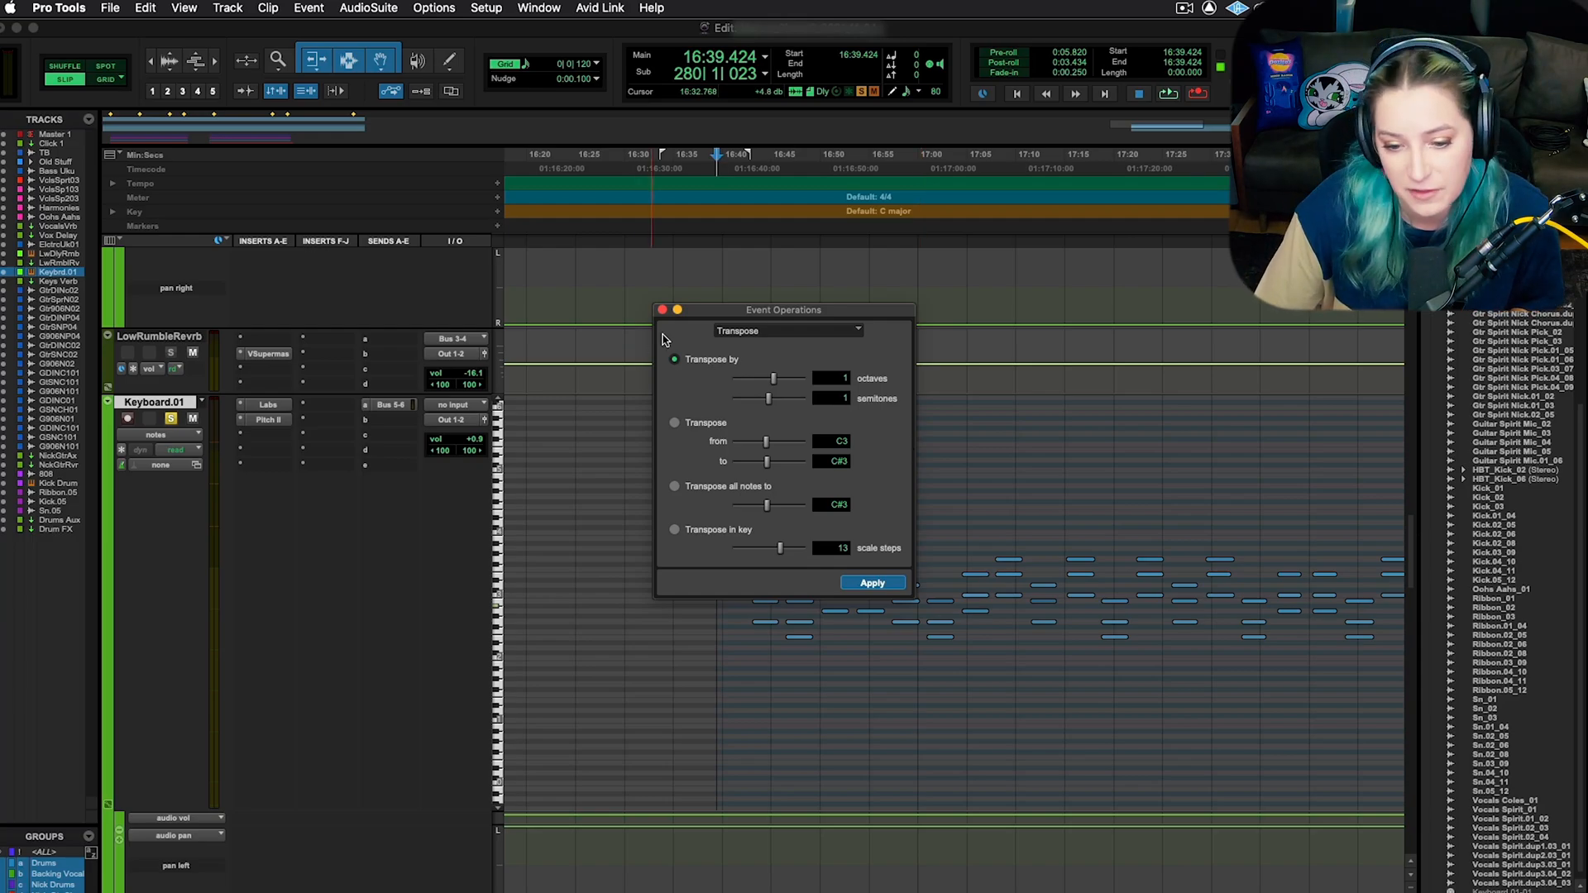
pyautogui.moveTo(782, 309); pyautogui.dragTo(556, 311)
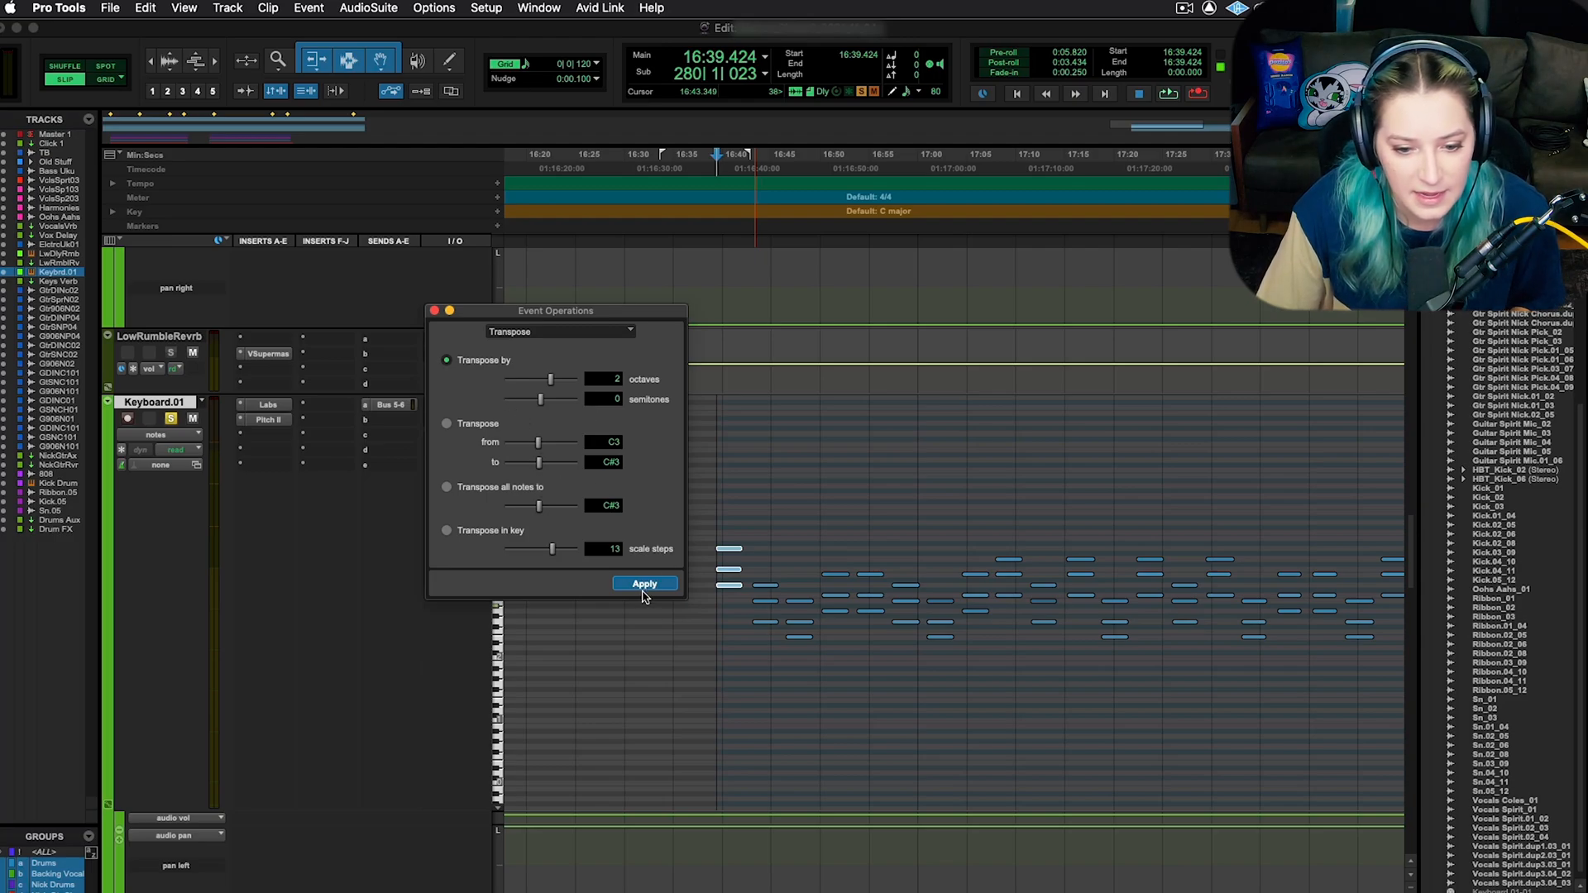
pyautogui.click(645, 582)
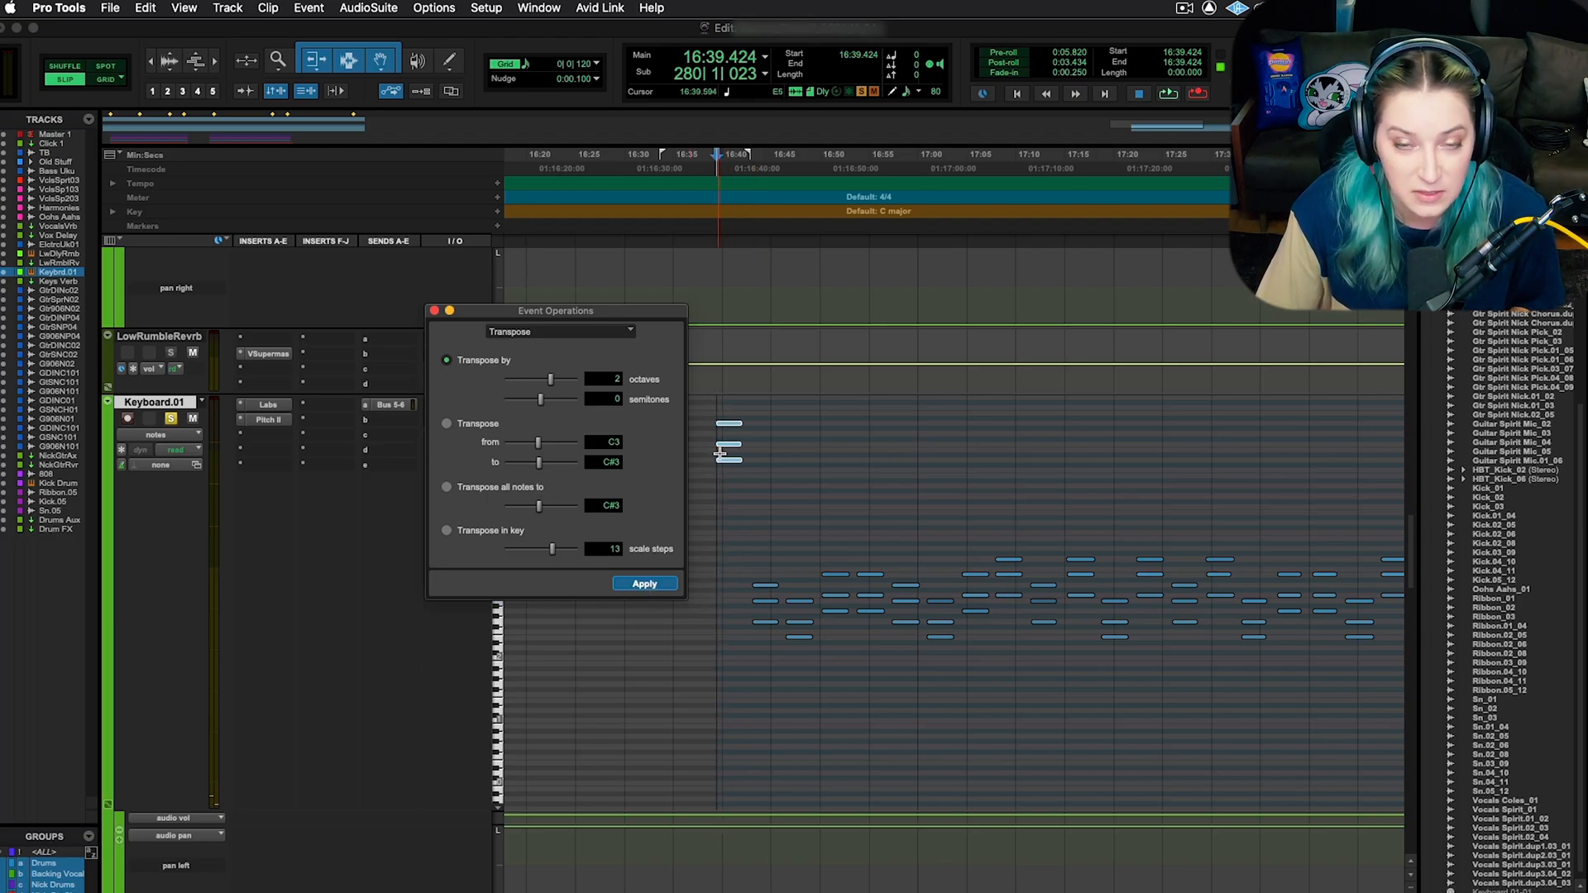